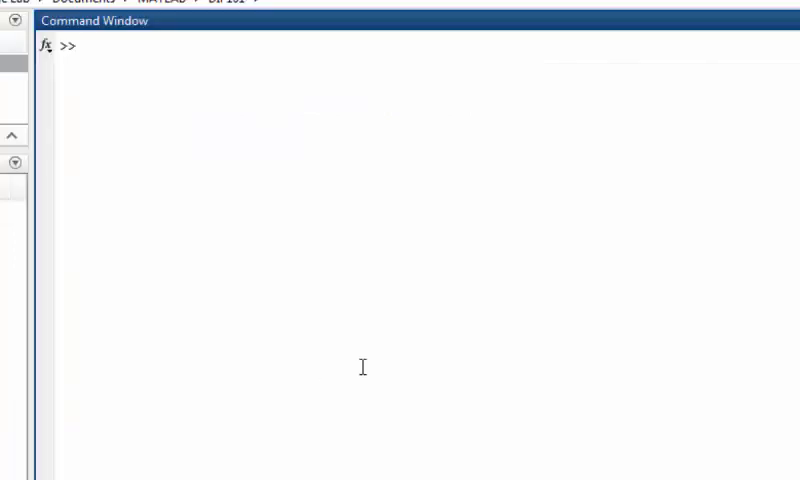
pyautogui.moveTo(359, 274)
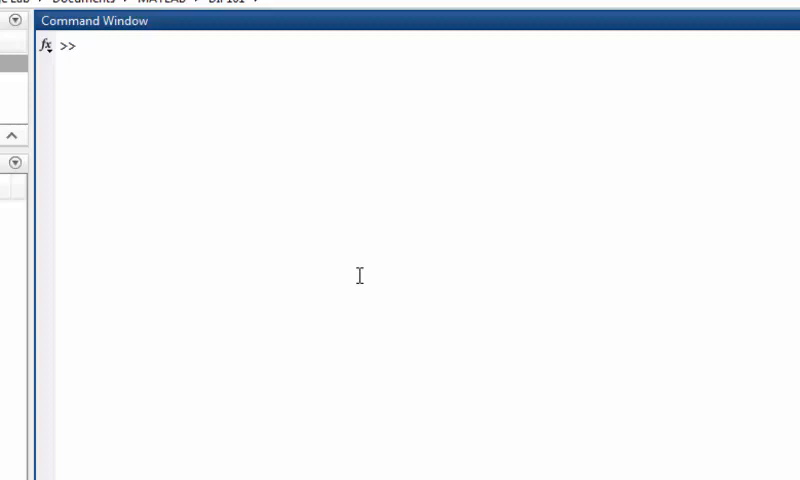
# Display bin_x in a figure with imshow(bin_x), then move the figure aside
pyautogui.write('imshow(bin_x')
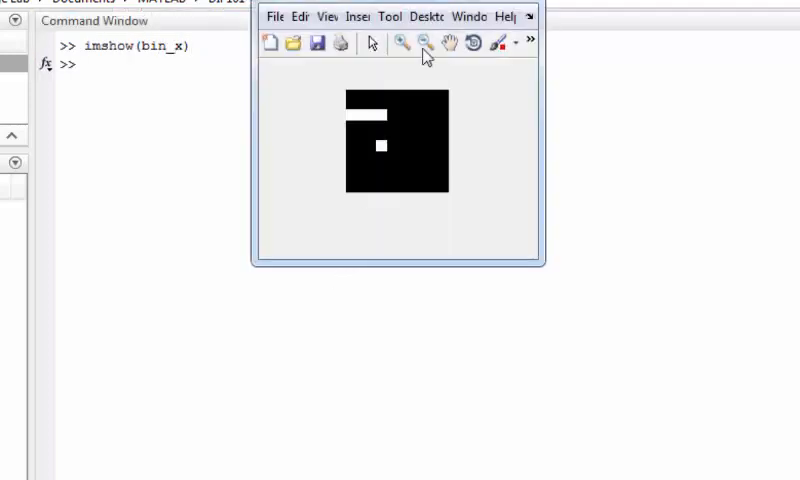
pyautogui.moveTo(400, 16); pyautogui.dragTo(100, 16)
pyautogui.write('bw')
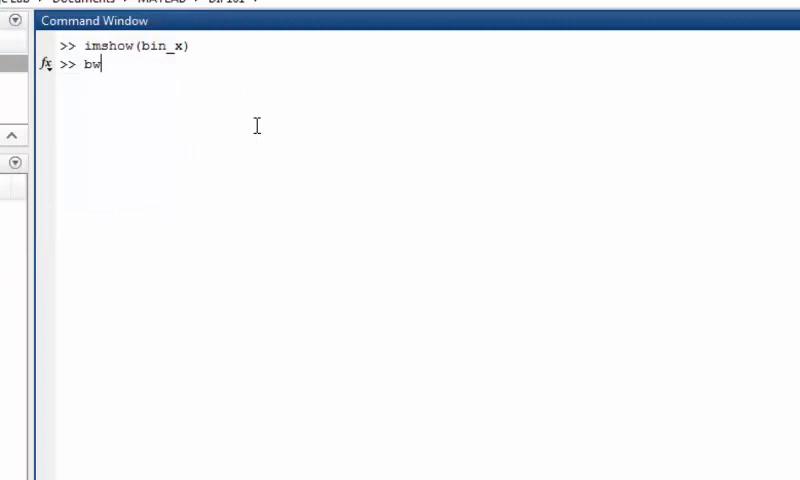
# Run [L,num]=bwlabel(bin_x); to label bin_x's connected regions
pyautogui.write('label(')
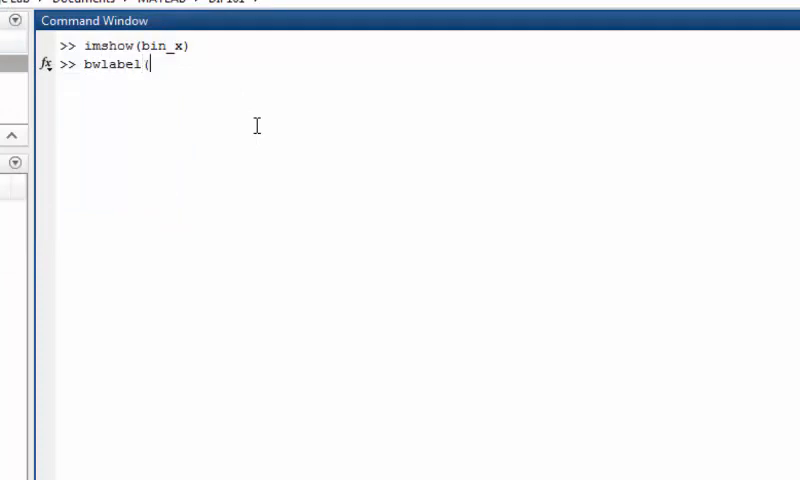
pyautogui.write('bin_x)')
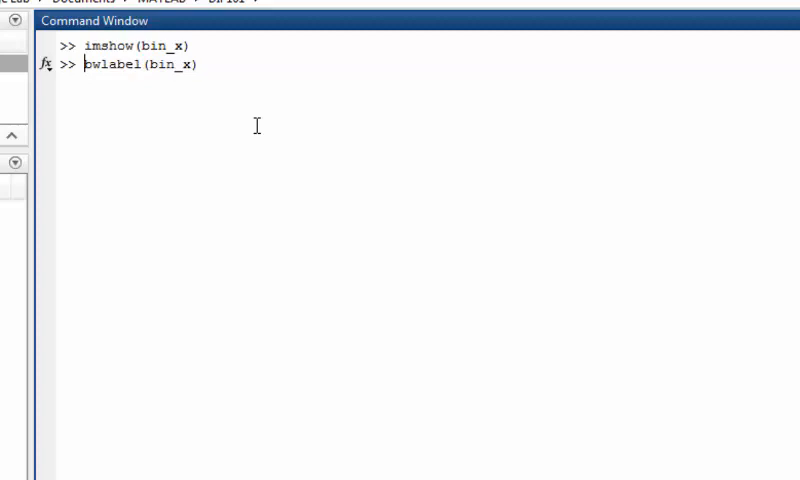
pyautogui.write('L=bwlabel(bin_x);')
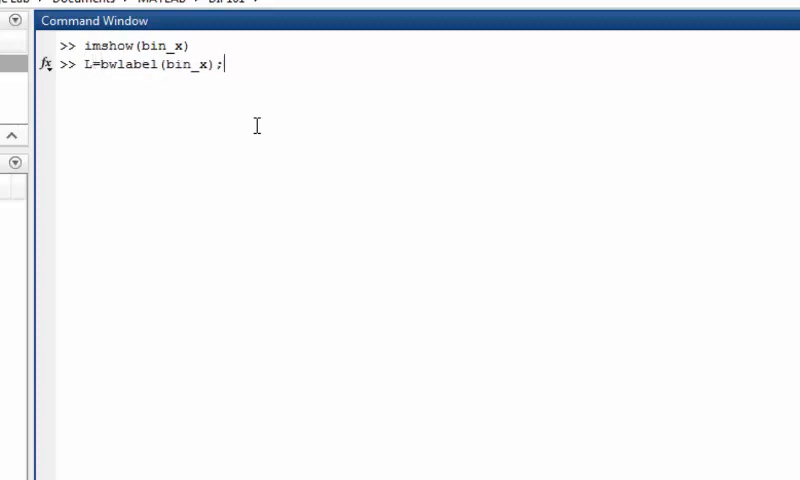
pyautogui.write(',num]')
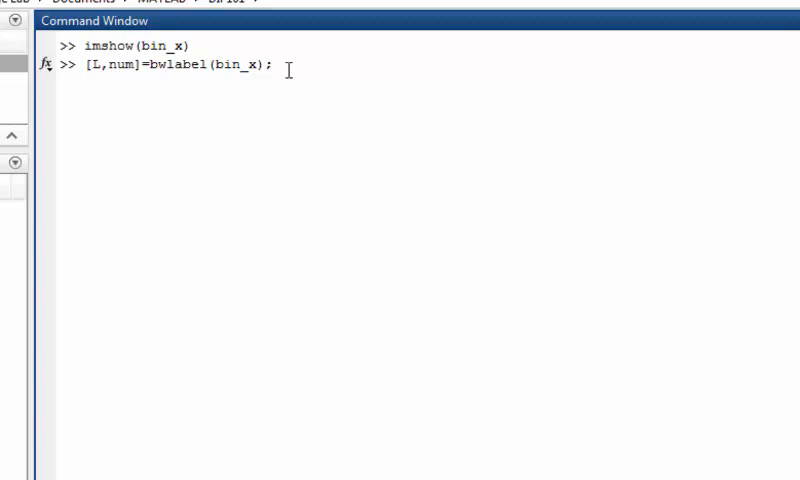
pyautogui.press('enter')
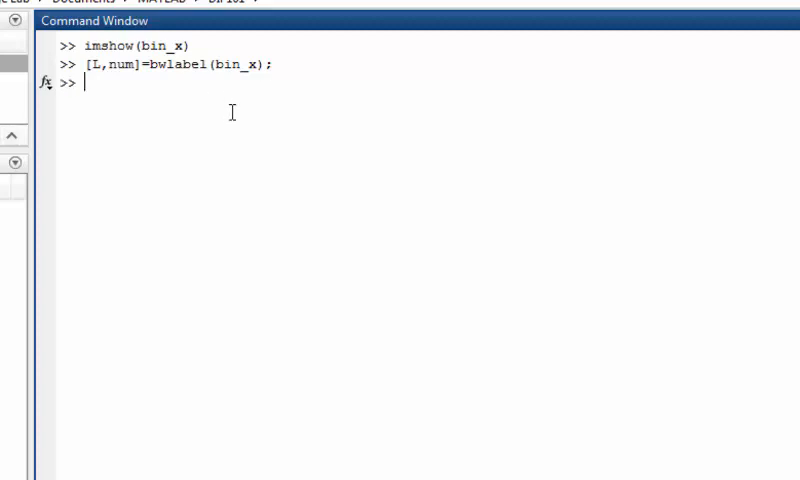
# Print num, which shows 2 objects, and begin printing L
pyautogui.write('num')
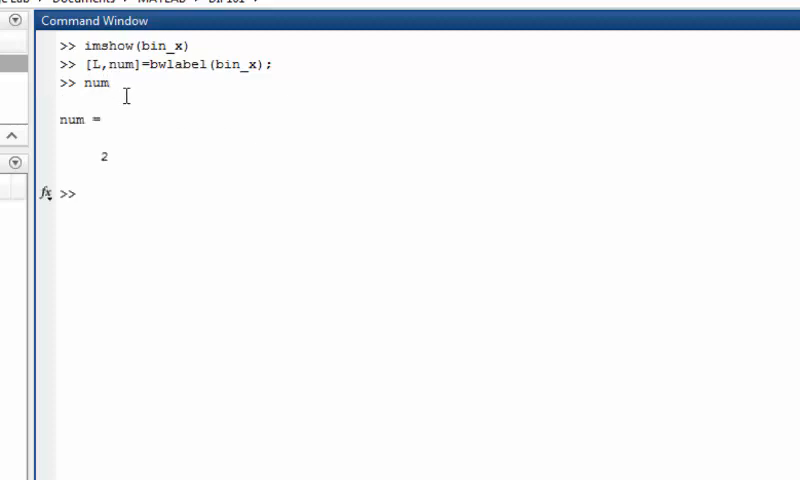
pyautogui.doubleClick(102, 157)
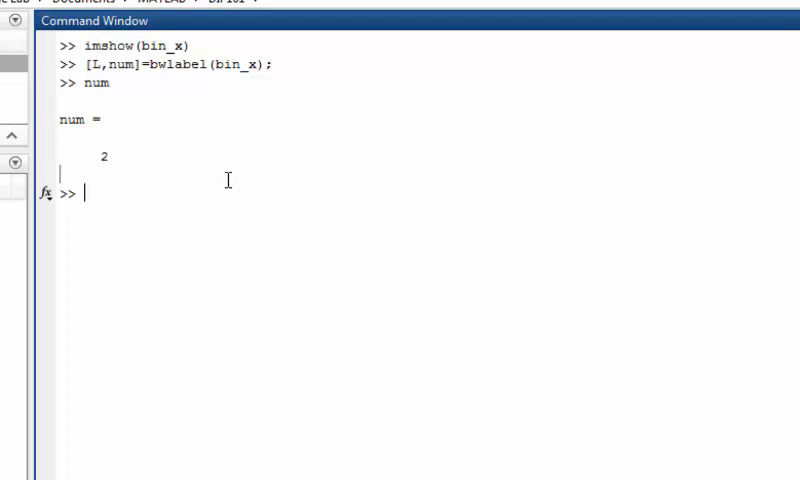
pyautogui.write('L')
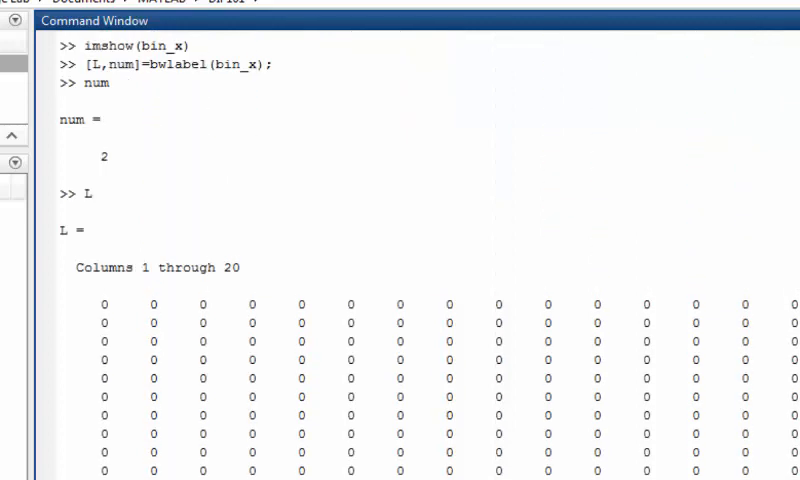
# Scroll down through the printed label matrix L to its block of 1s
pyautogui.scroll(-3)
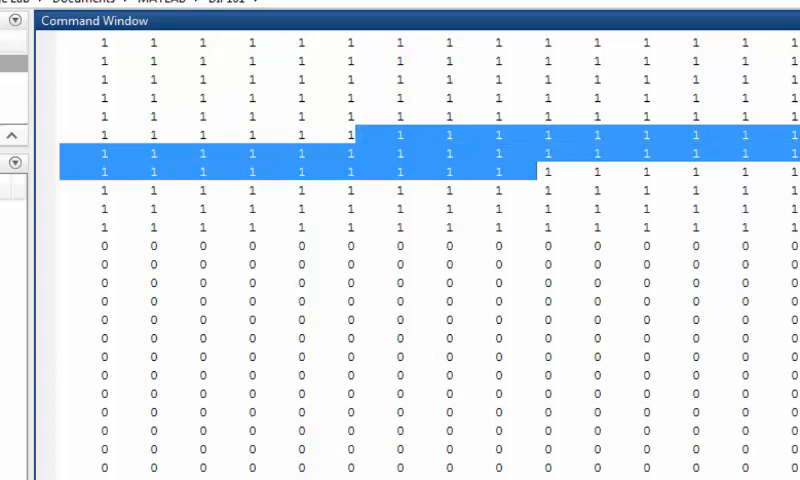
pyautogui.scroll(-3)
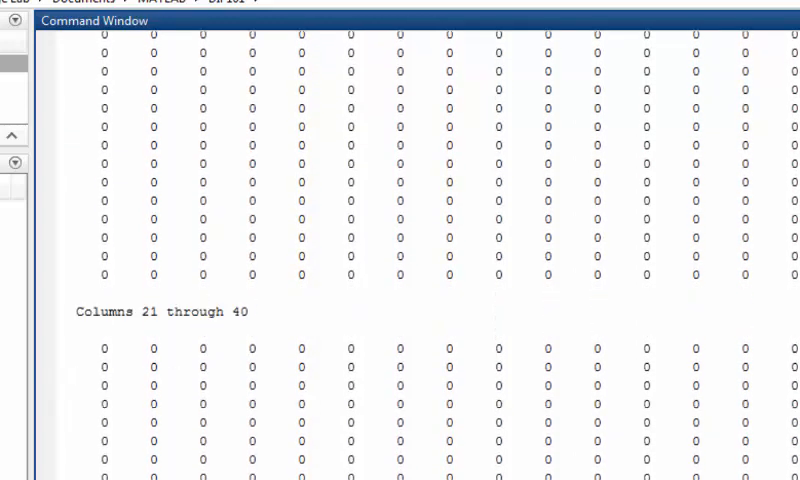
pyautogui.scroll(-3)
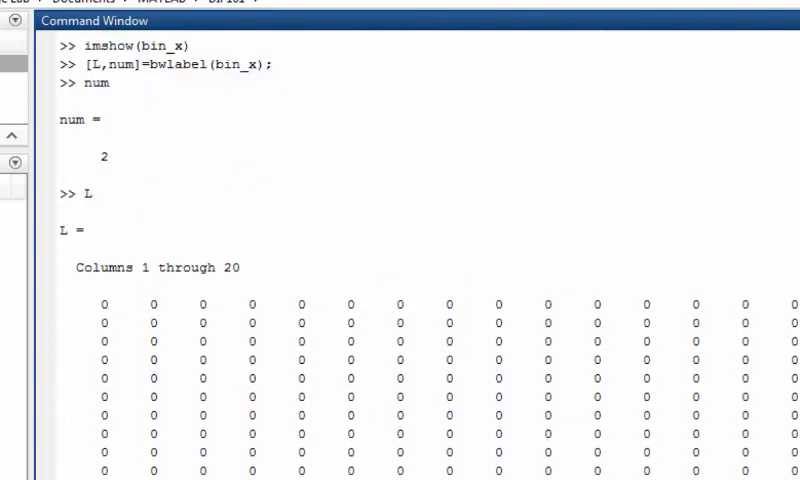
pyautogui.scroll(-3)
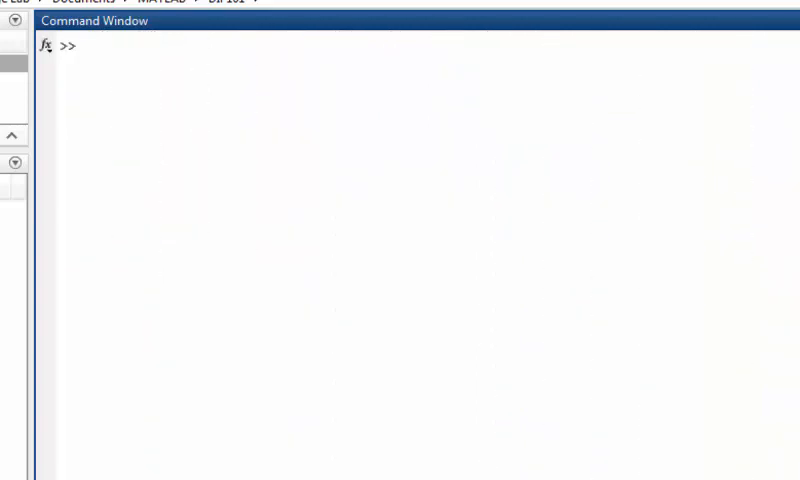
# Enter BW = logical([1 1 1 0 0 0 0 0 ...]); as an 8x8 test matrix
pyautogui.click(85, 47)
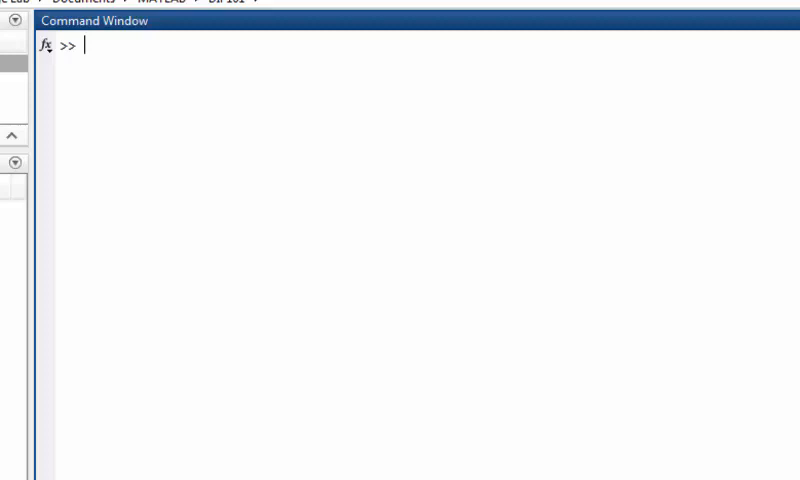
pyautogui.write('BW = logical ([1 1 1 0 0 0 0 0')
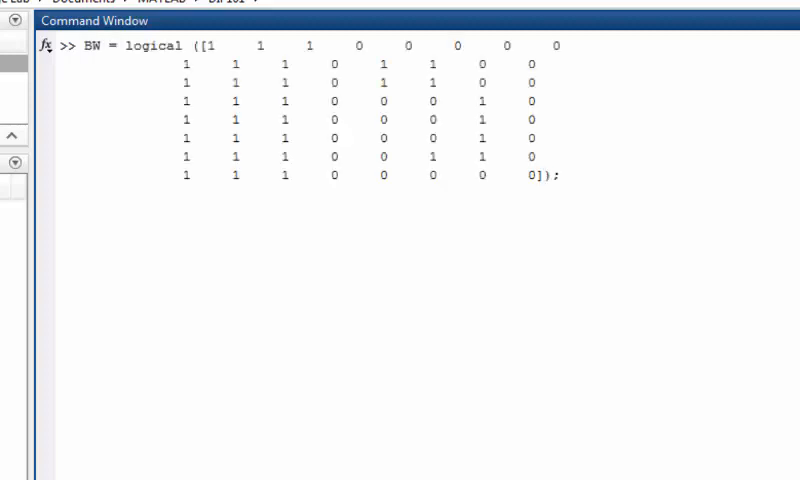
pyautogui.click(562, 175)
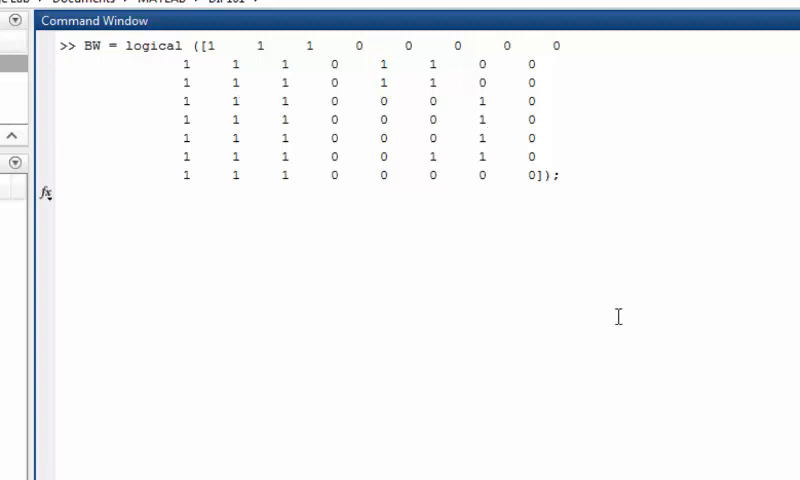
# Print BW and view it as a black-and-white image
pyautogui.write('BW')
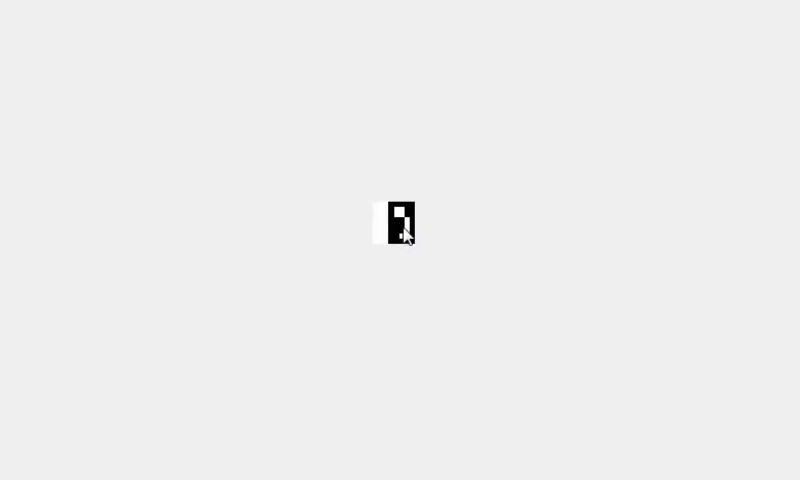
pyautogui.moveTo(379, 214)
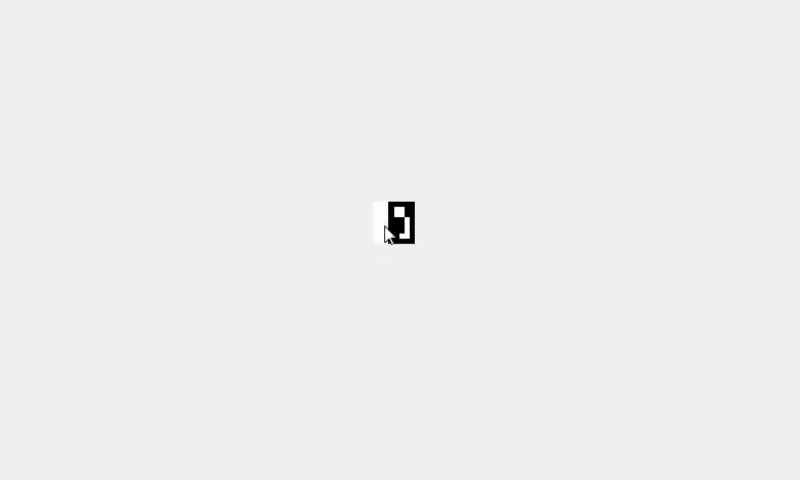
pyautogui.moveTo(779, 111)
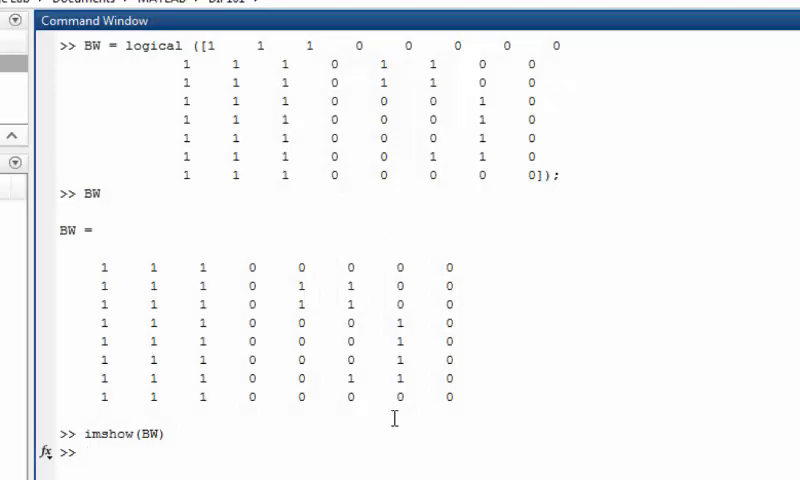
# Run [L,num]=bwlabel(BW); with default connectivity
pyautogui.write('bwlabe')
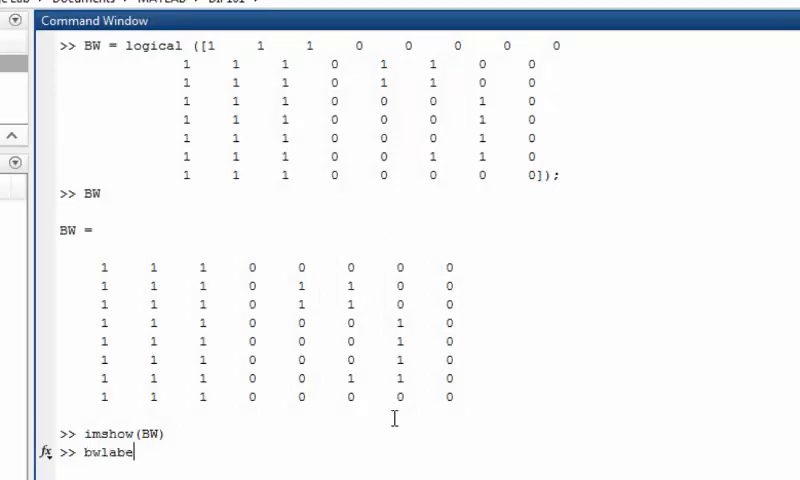
pyautogui.write('l(BW)')
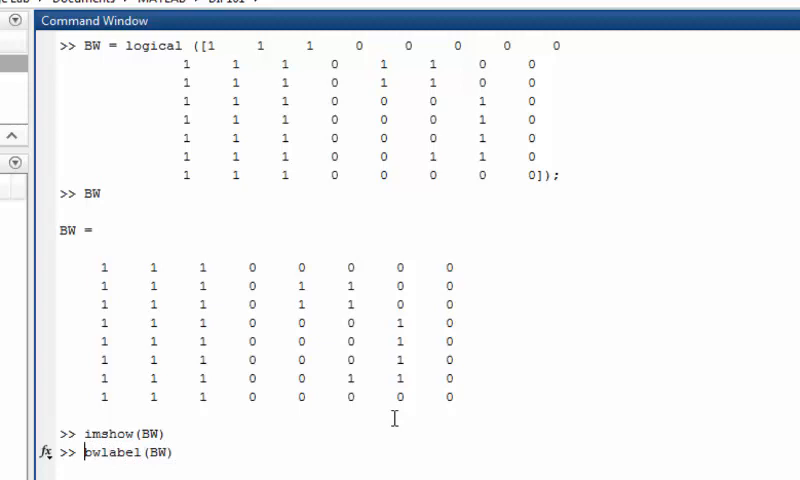
pyautogui.write('L=num')
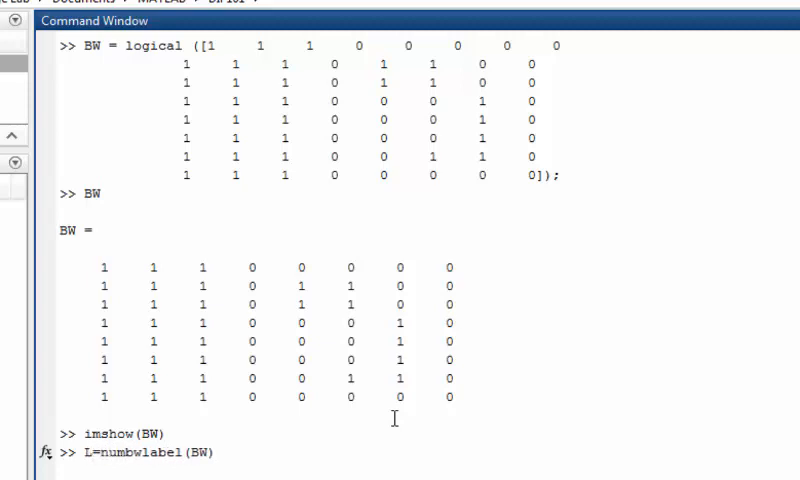
pyautogui.write('[')
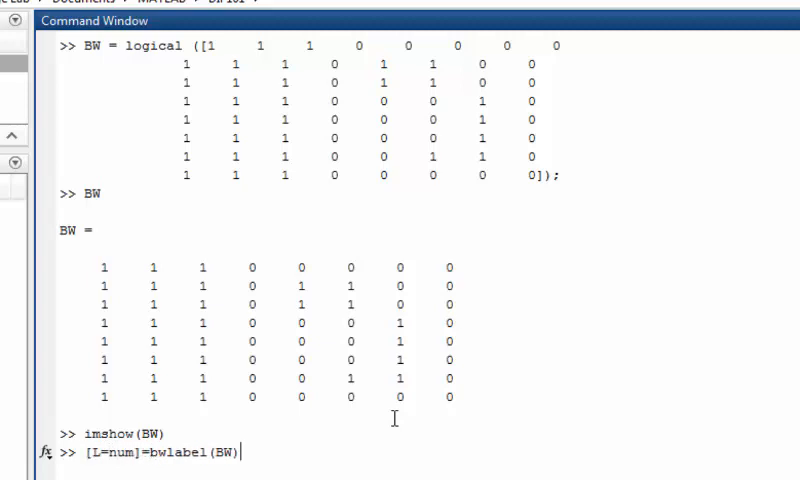
pyautogui.write(';')
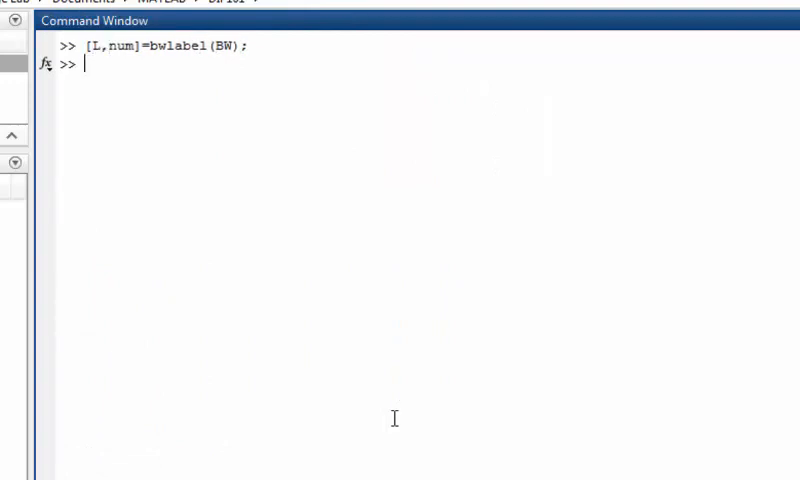
# Print num, showing 2 objects, then clear the Command Window
pyautogui.write('num')
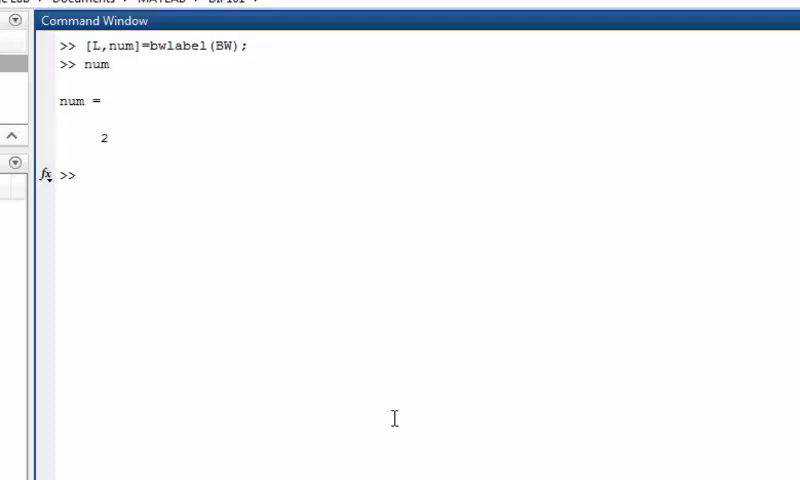
pyautogui.write('BW')
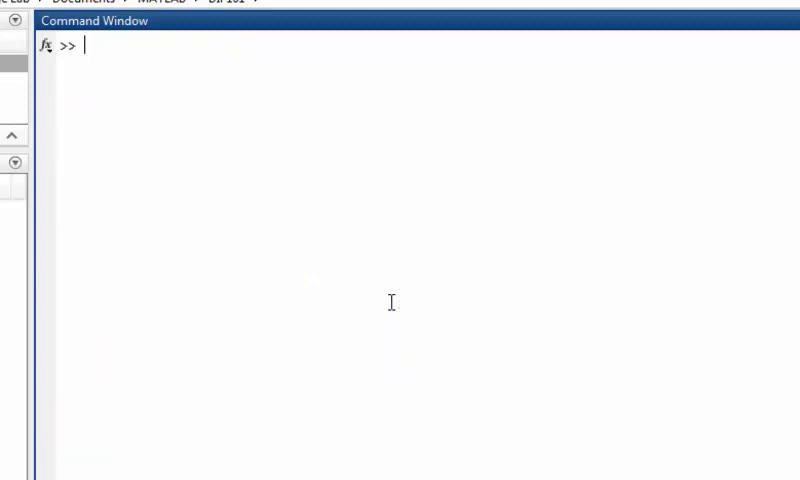
# Print BW and run [L,num]=bwlabel(BW,4); for 4-connectivity labelling
pyautogui.write('BW')
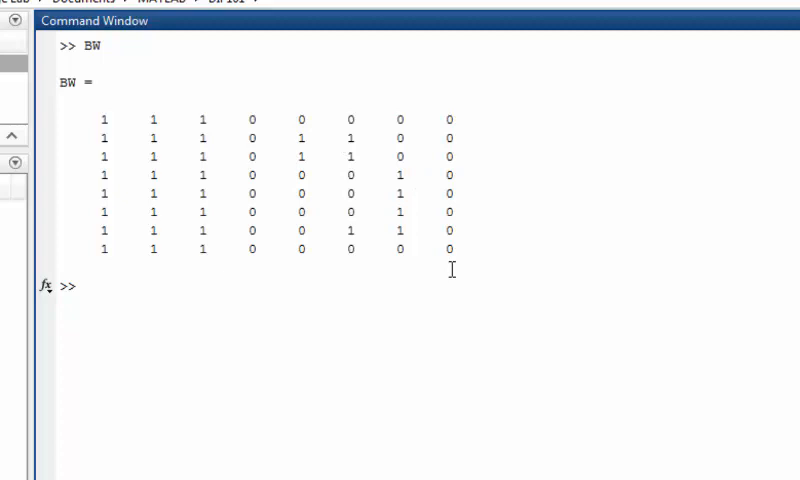
pyautogui.write('[L,num]=bwlabel(BW);')
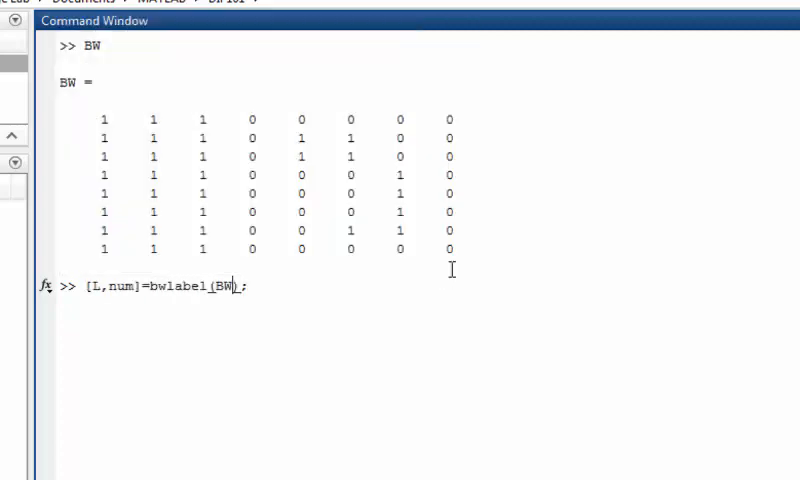
pyautogui.write(',4')
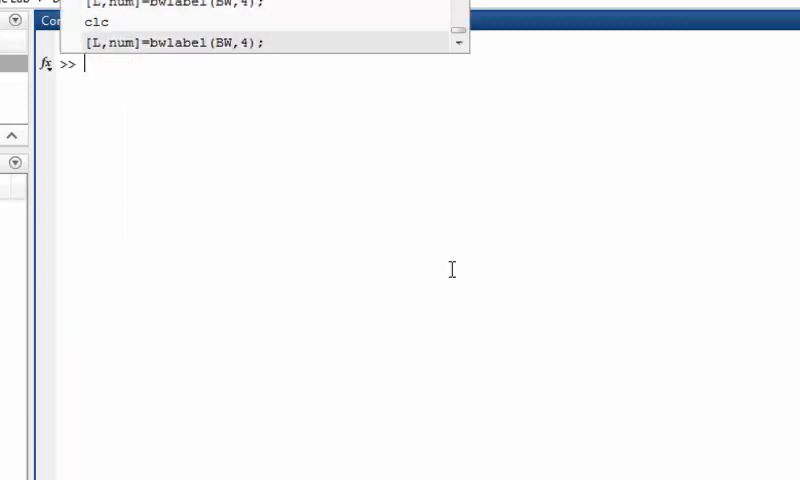
# Print num = 3 and label matrix L with regions 1, 2 and 3
pyautogui.write('num')
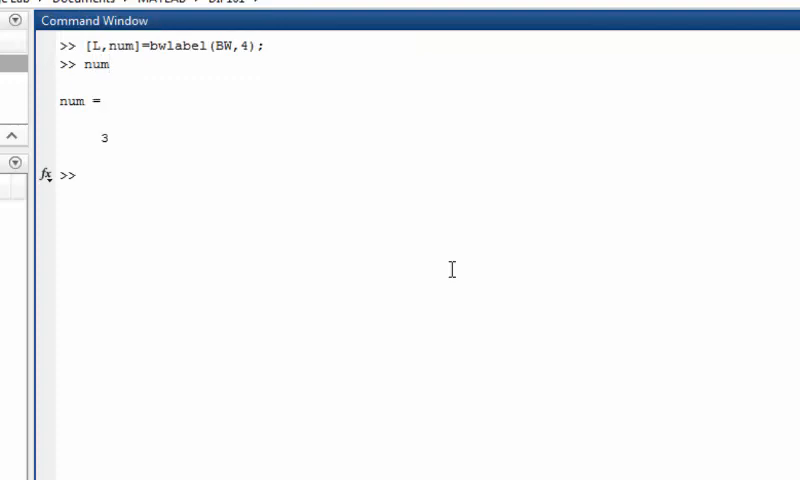
pyautogui.moveTo(97, 133)
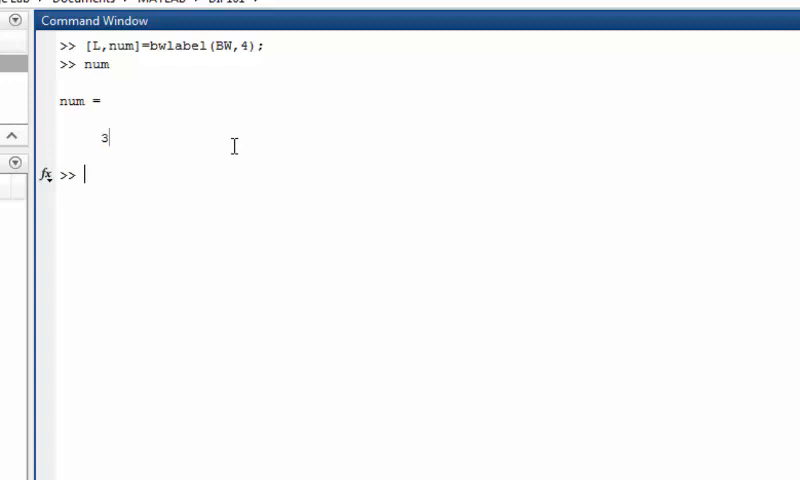
pyautogui.write('L')
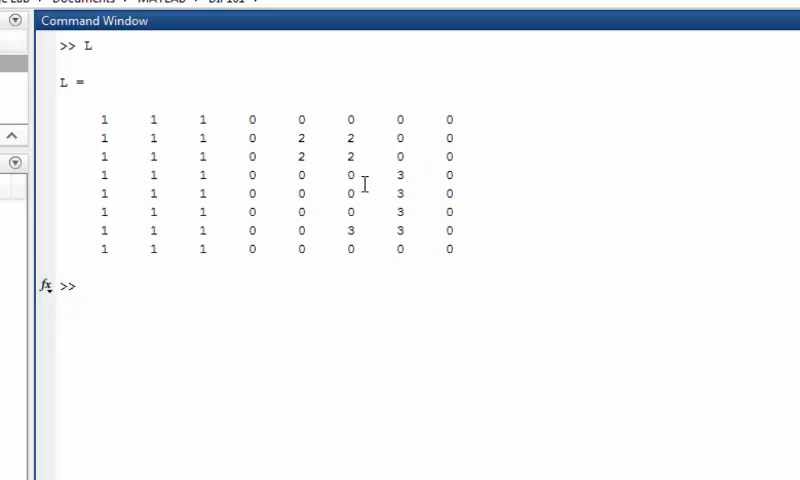
pyautogui.moveTo(289, 197)
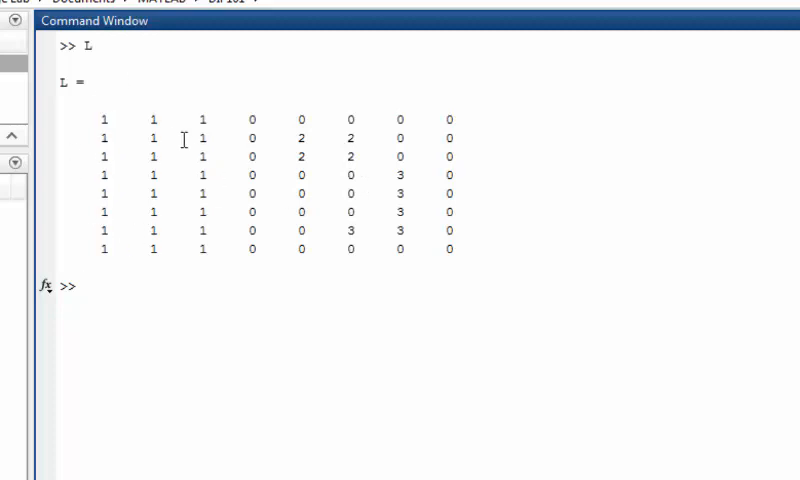
pyautogui.moveTo(352, 143)
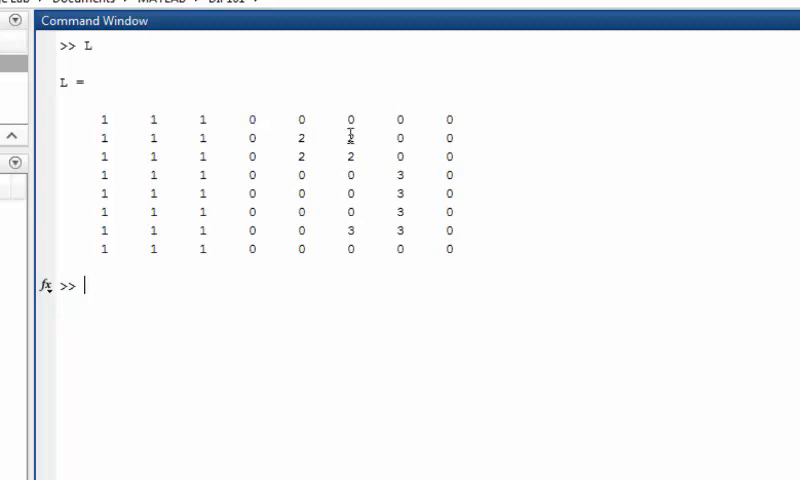
pyautogui.moveTo(410, 301)
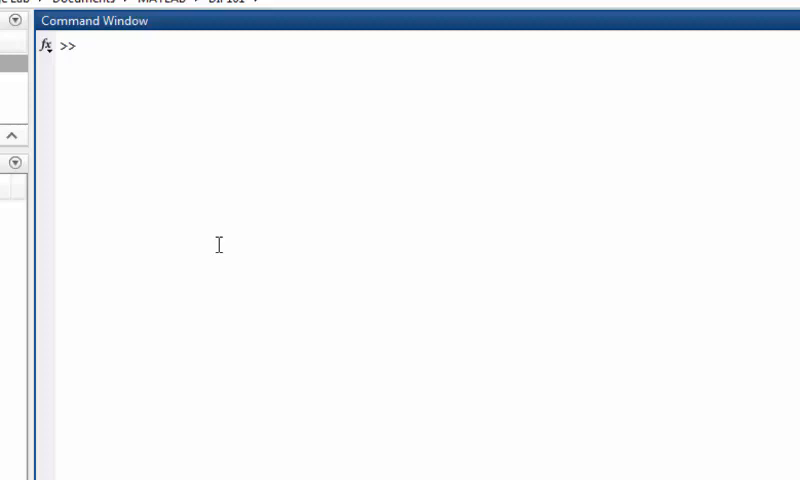
# Run [L,num]=bwlabel(BW,8); and display num, which reports 2 objects
pyautogui.click(85, 47)
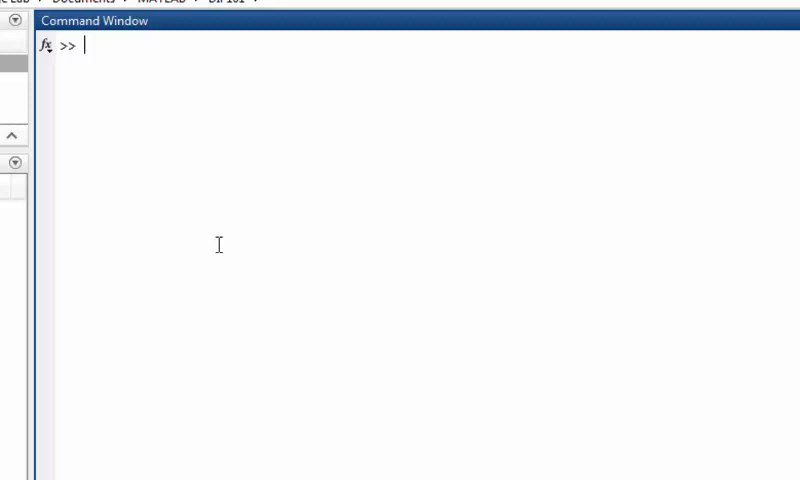
pyautogui.write('num')
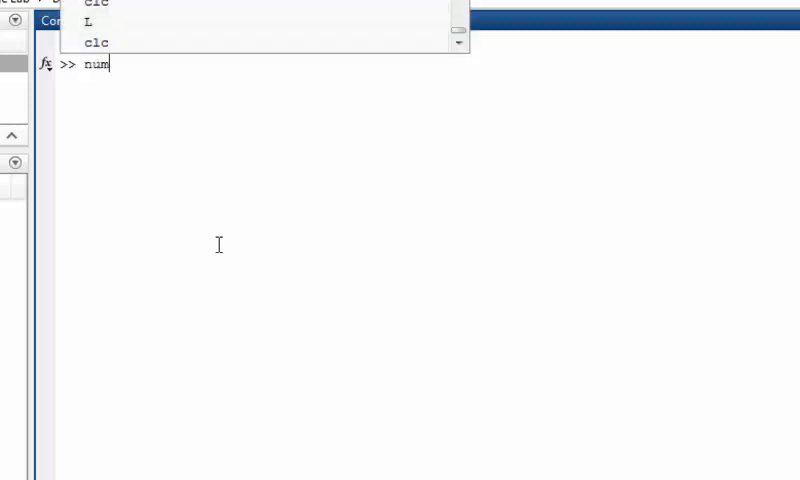
pyautogui.write('[L,num]=bwlabel(BW,8);')
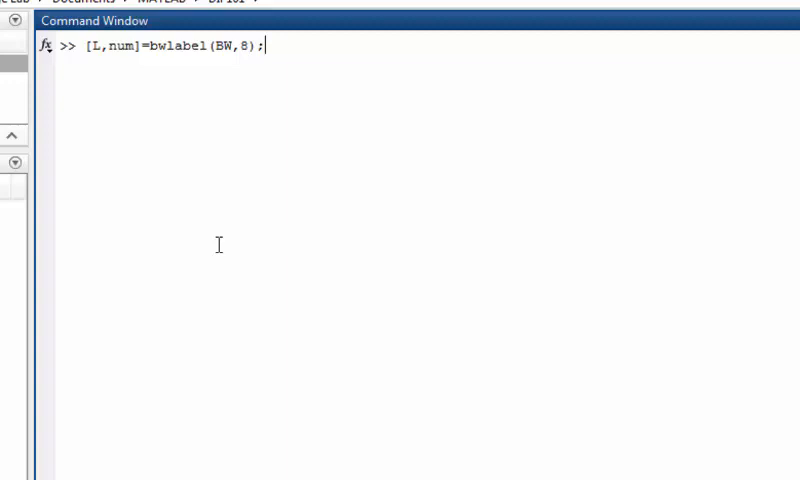
pyautogui.write('nu')
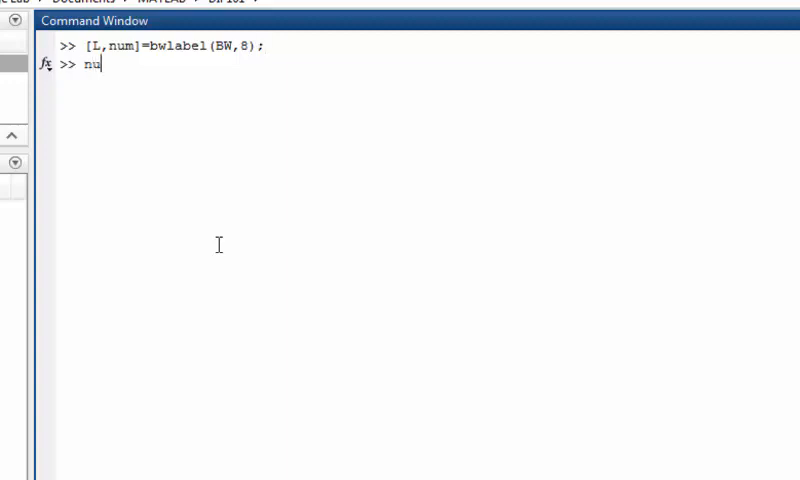
pyautogui.write('m')
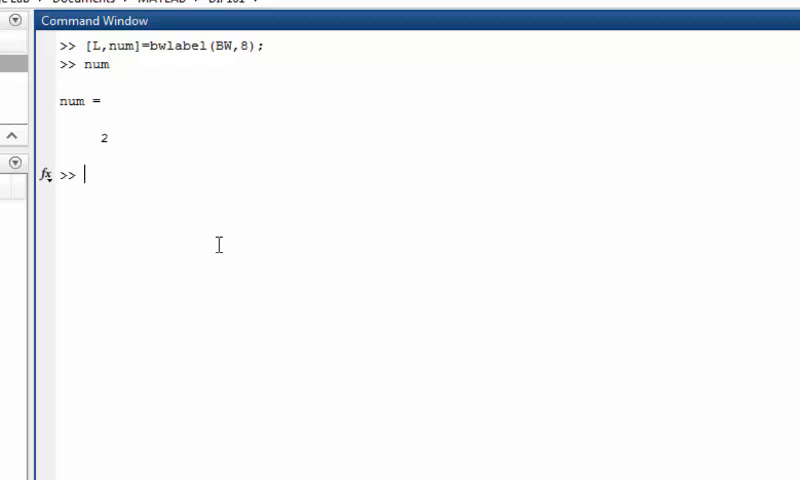
# Display the 8-connected label matrix L (regions 1 and 2), then clear the window with clc
pyautogui.write('L')
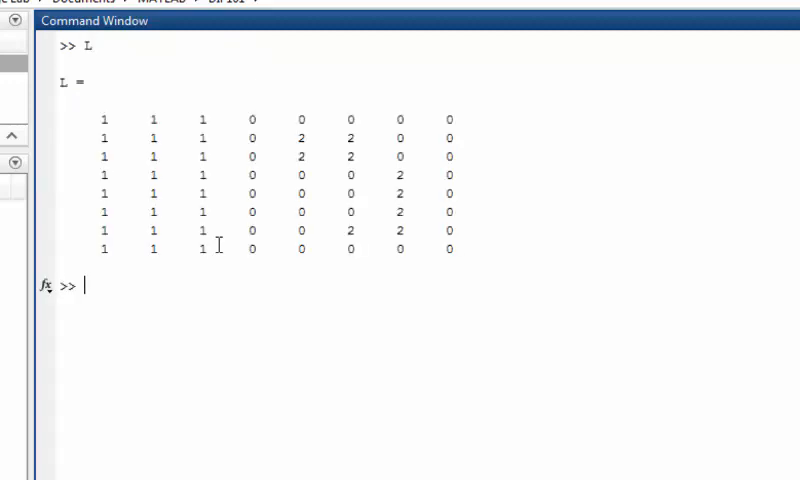
pyautogui.write('clc')
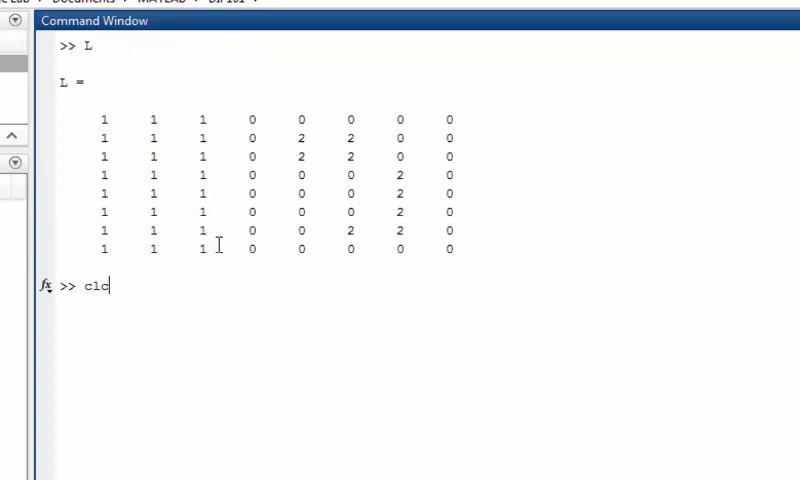
pyautogui.press('Enter')
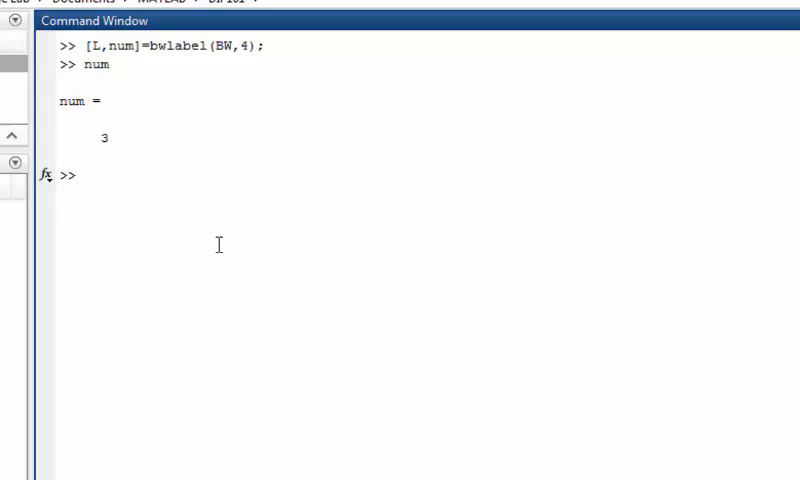
# Display the 4-connected label matrix L with regions numbered 1 to 3
pyautogui.write('L')
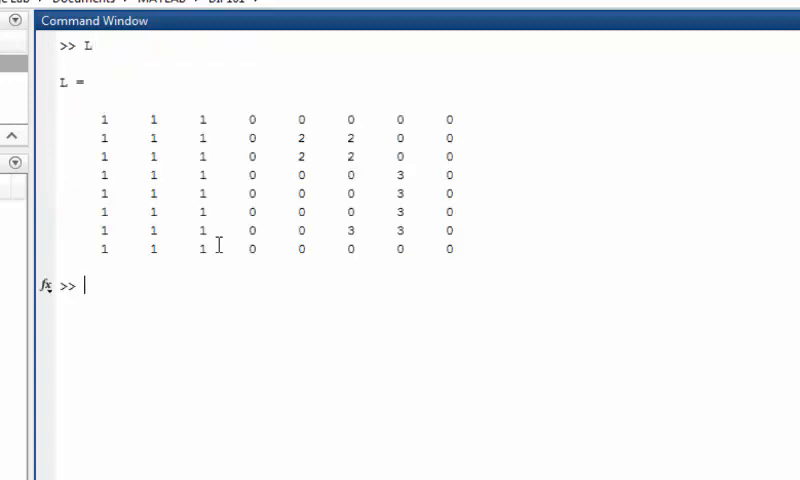